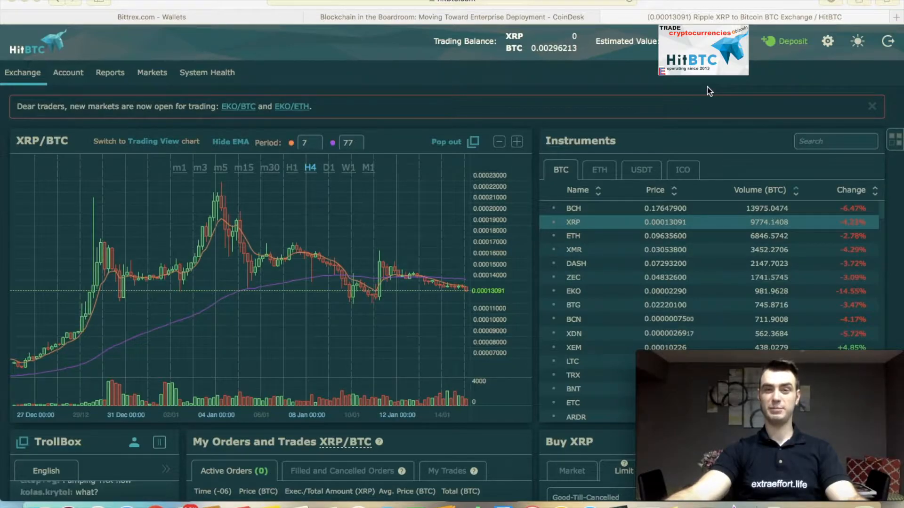
mouse_move(546, 114)
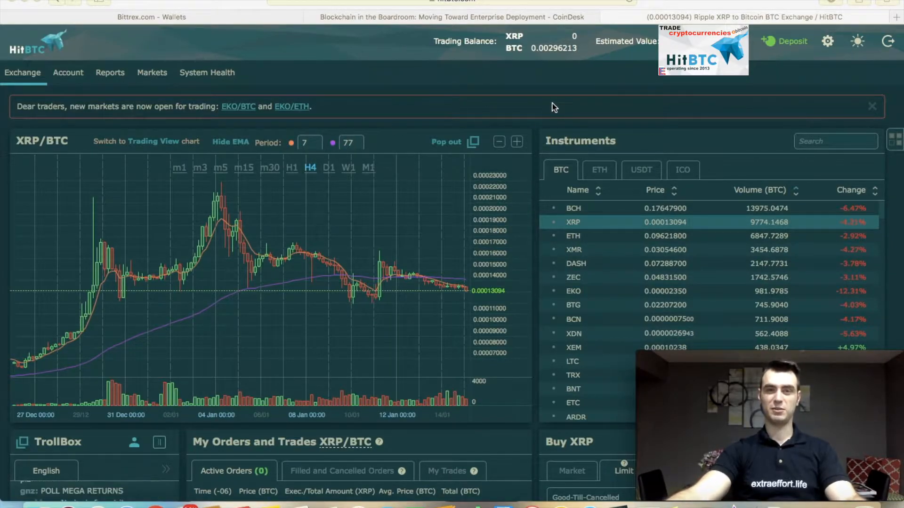
mouse_move(155, 92)
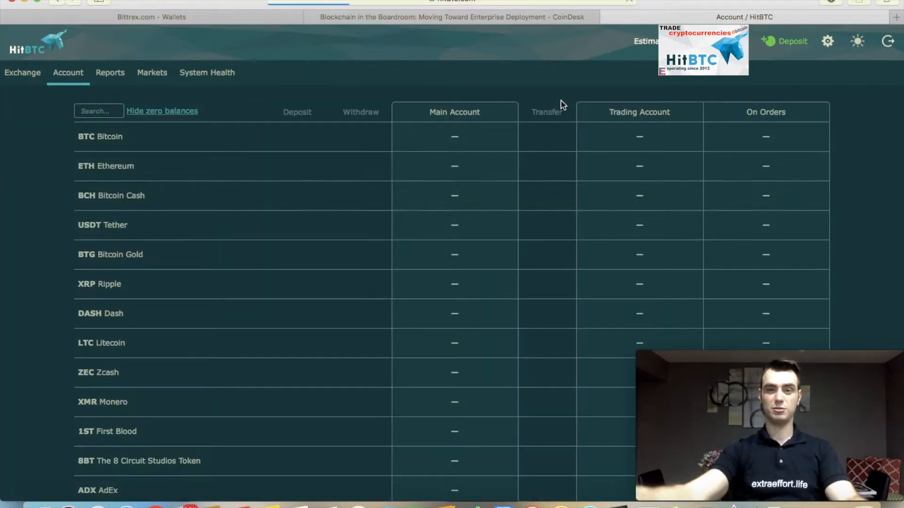
mouse_move(571, 82)
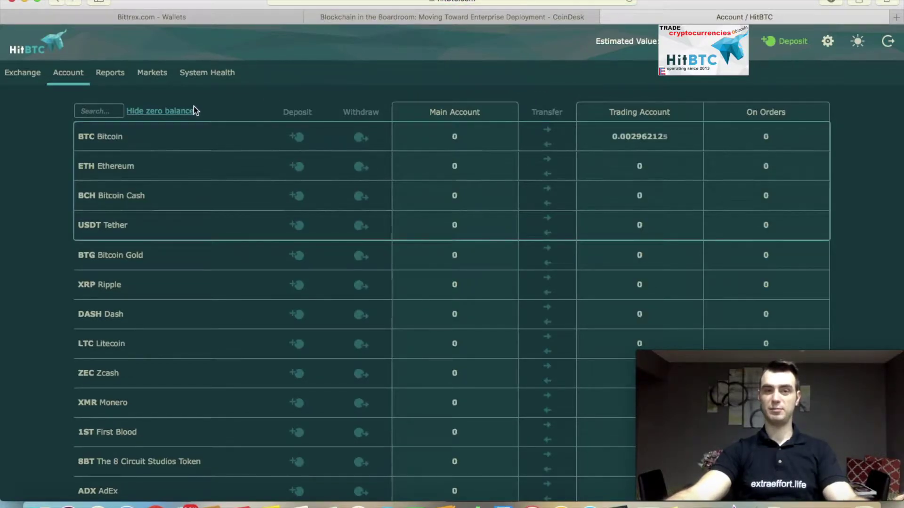
On the Account tab, hide zero balances then restore the full currency list including zeros
left_click(162, 111)
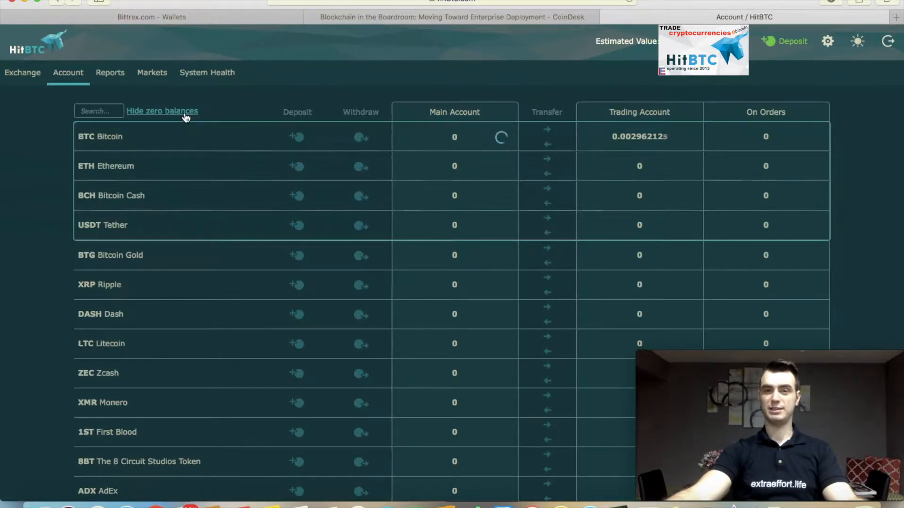
left_click(162, 111)
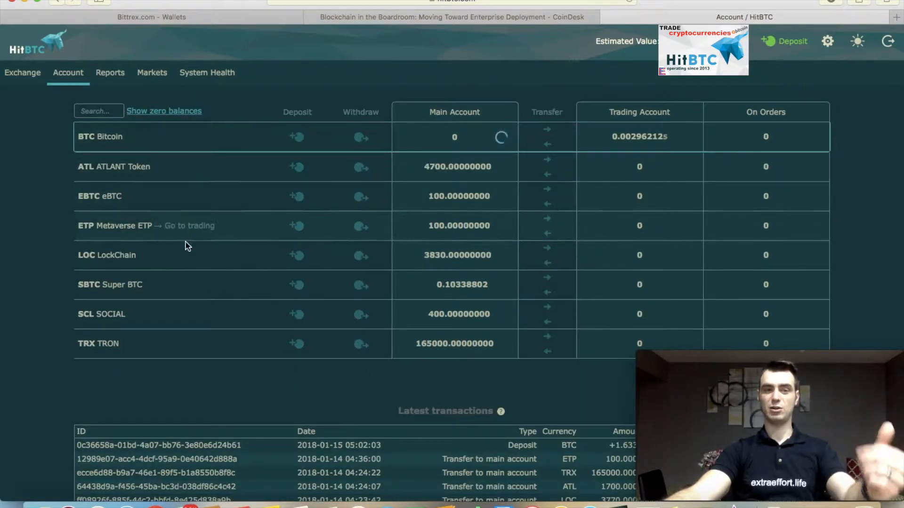
mouse_move(179, 117)
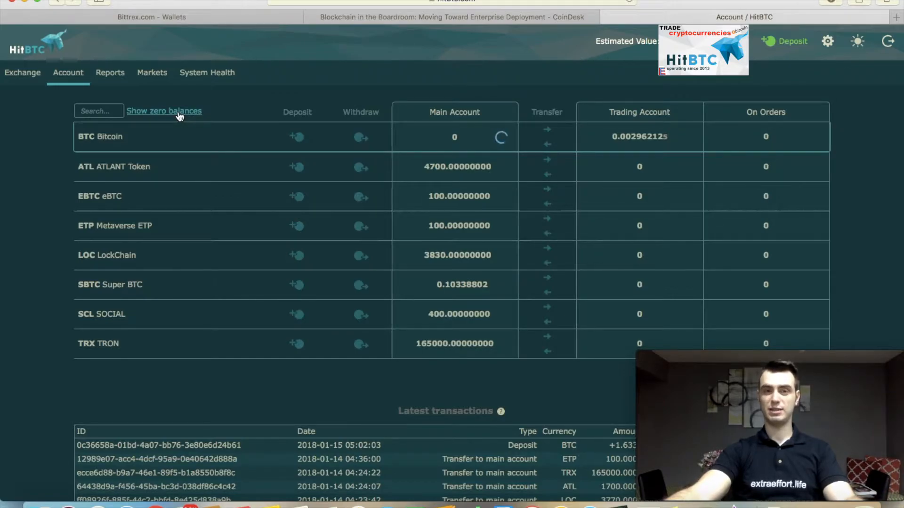
left_click(164, 112)
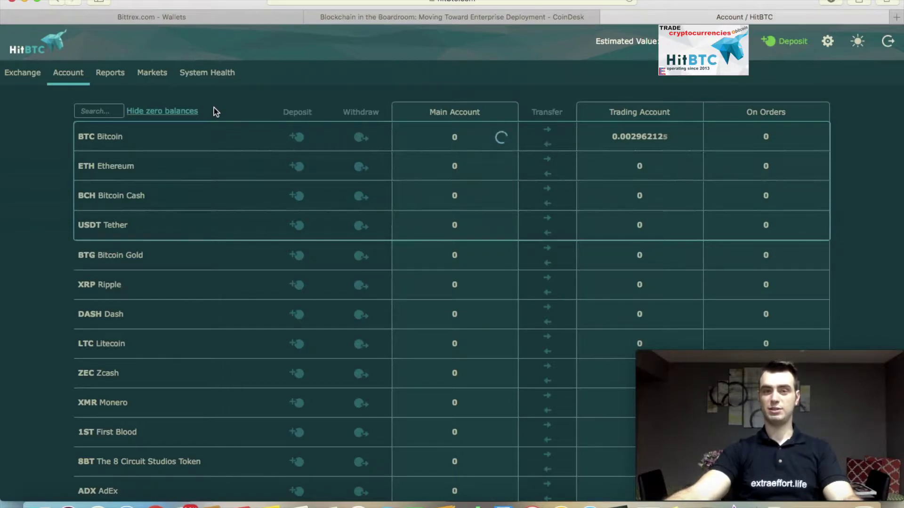
mouse_move(211, 115)
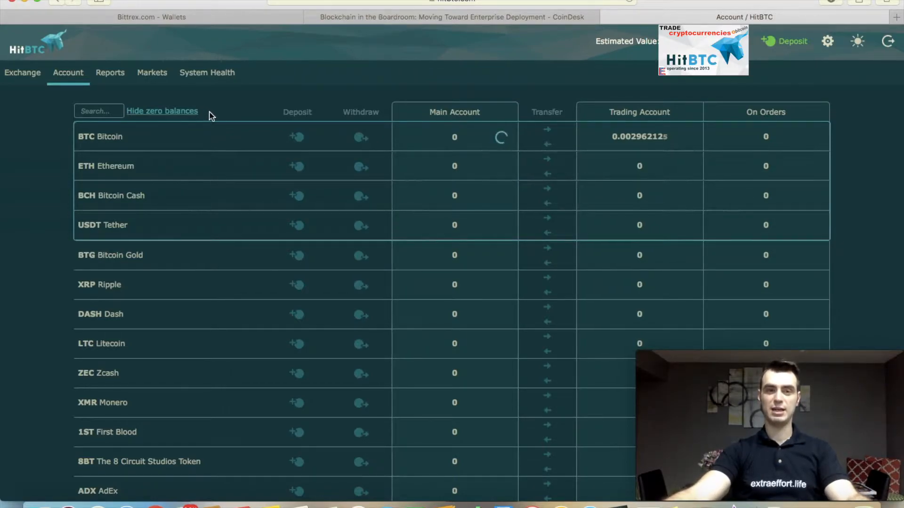
left_click(99, 111)
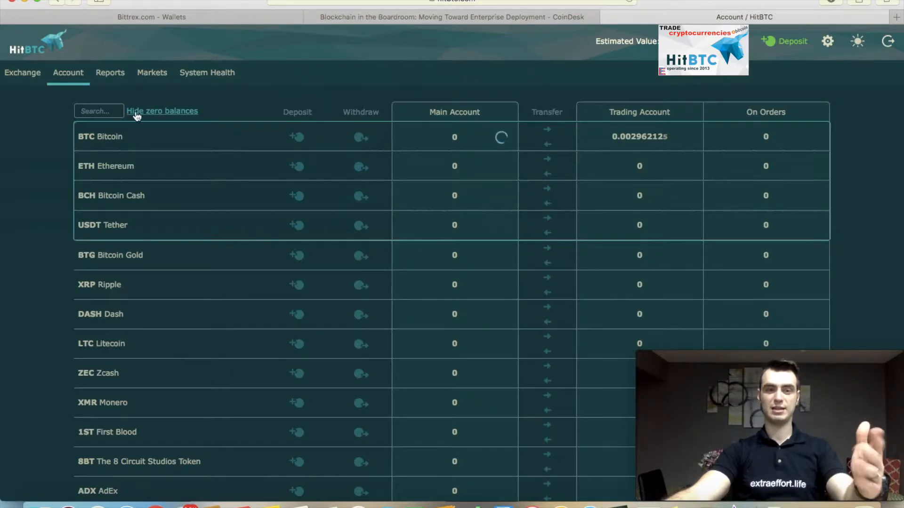
scroll("down", 3)
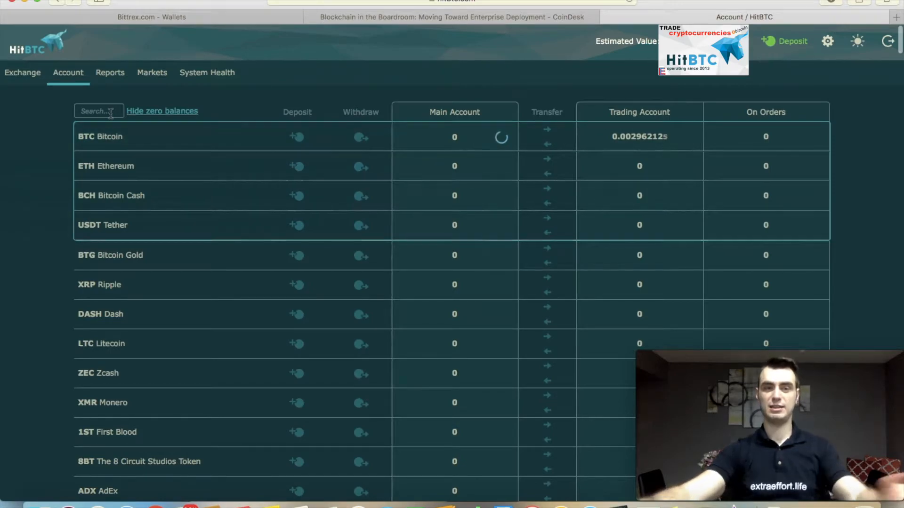
left_click(99, 111)
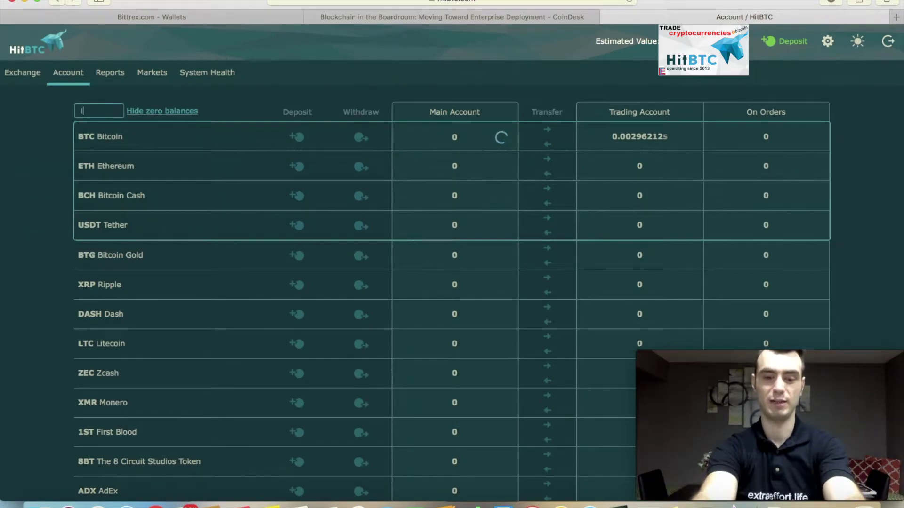
scroll("down", 3)
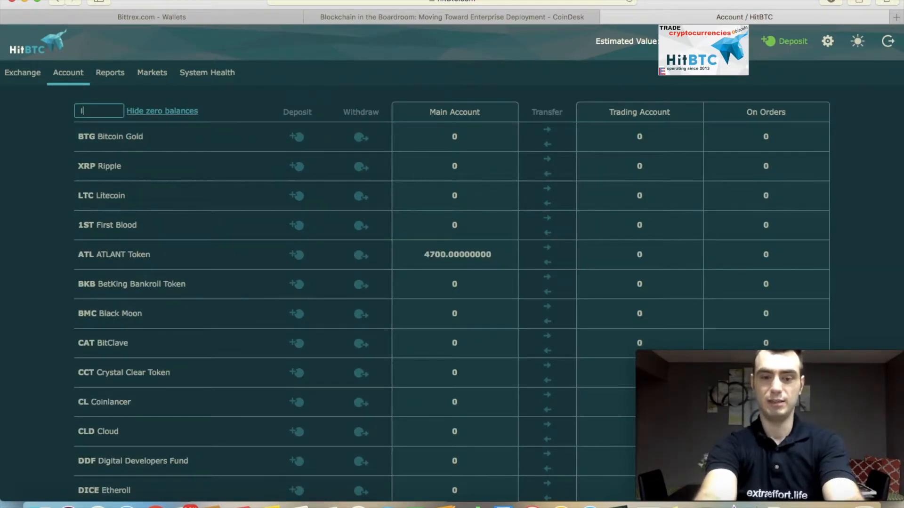
type("ltc")
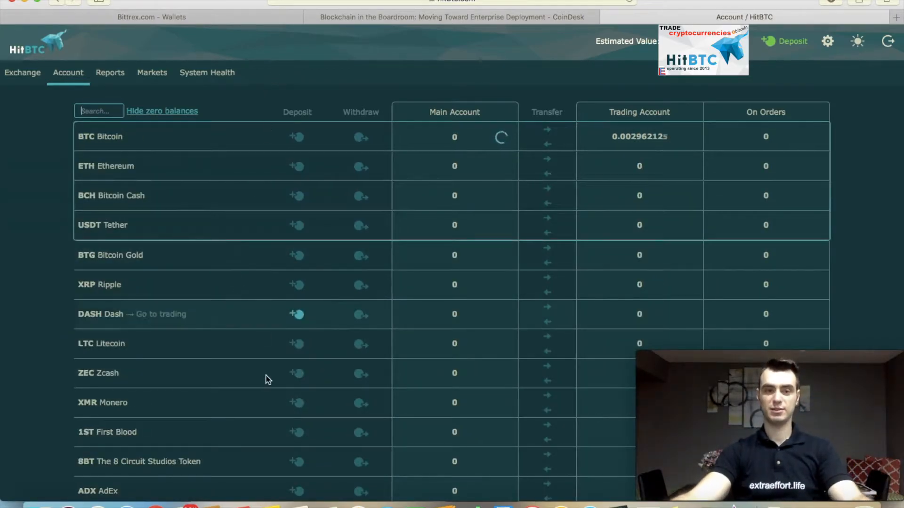
scroll("down", 3)
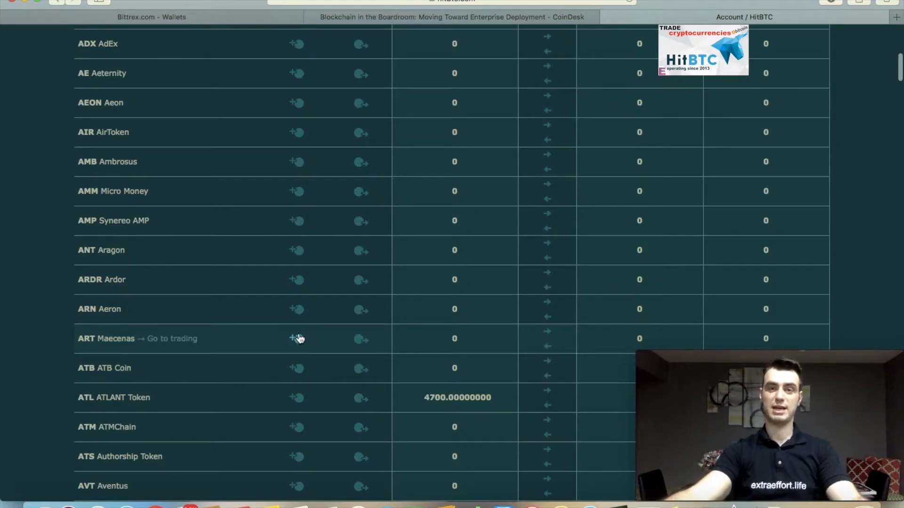
mouse_move(284, 360)
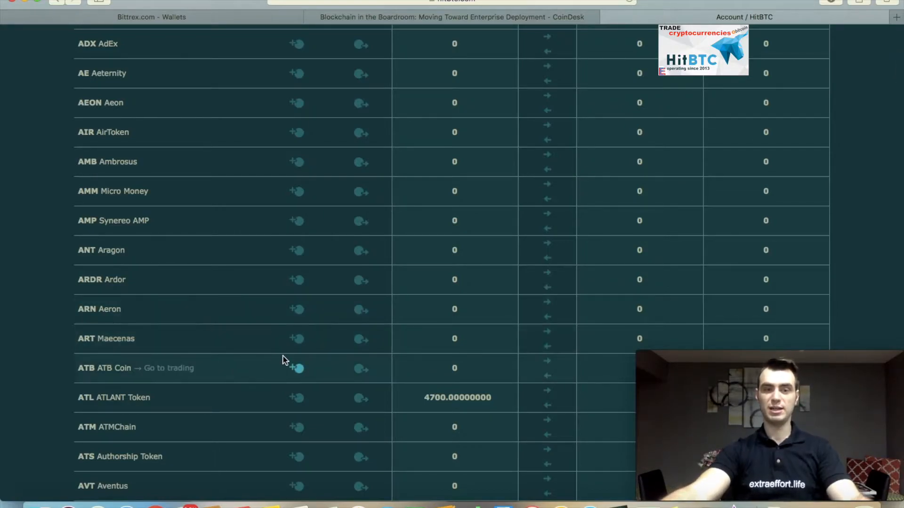
scroll("up", 3)
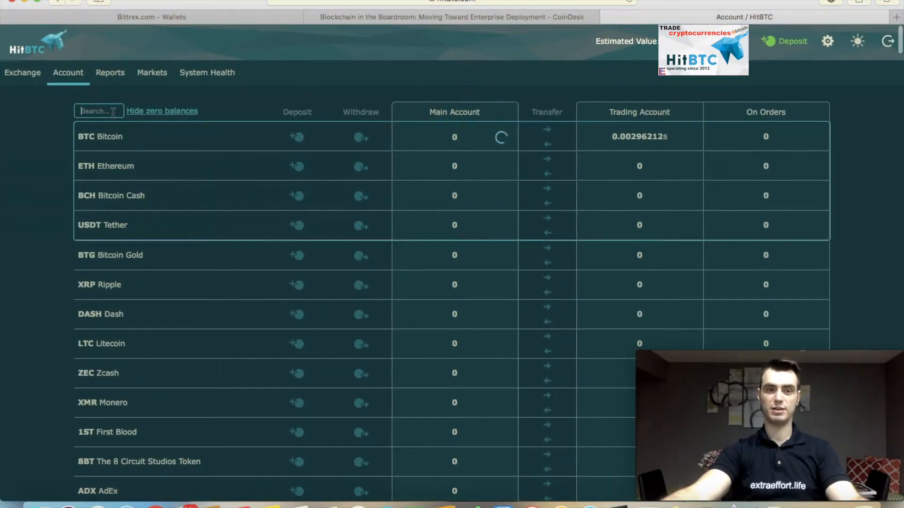
mouse_move(272, 347)
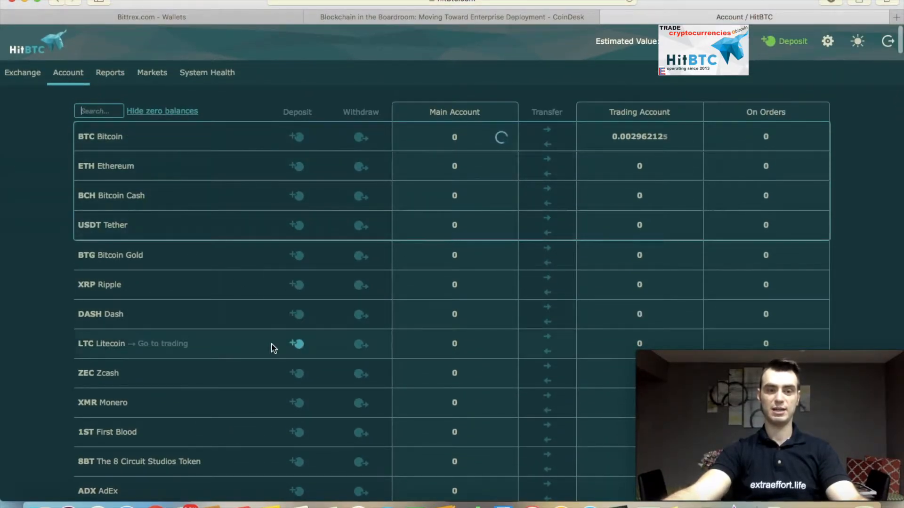
scroll("down", 3)
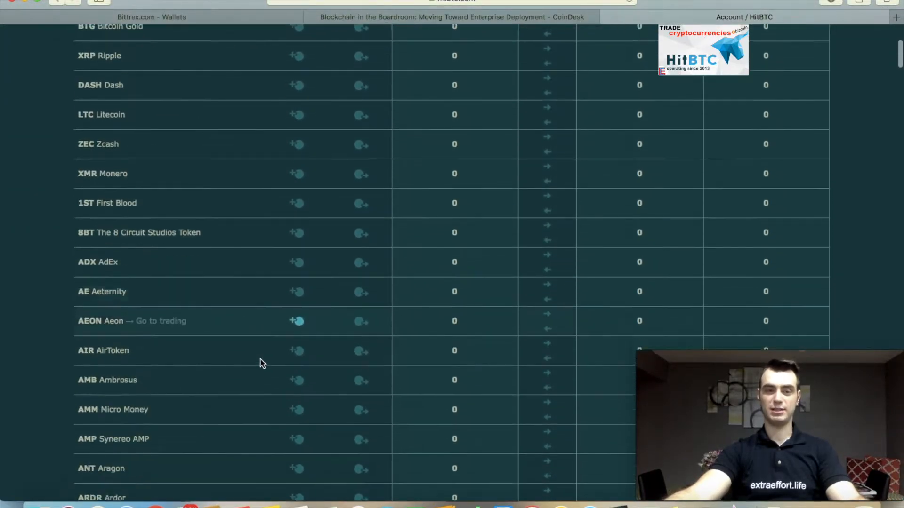
scroll("down", 3)
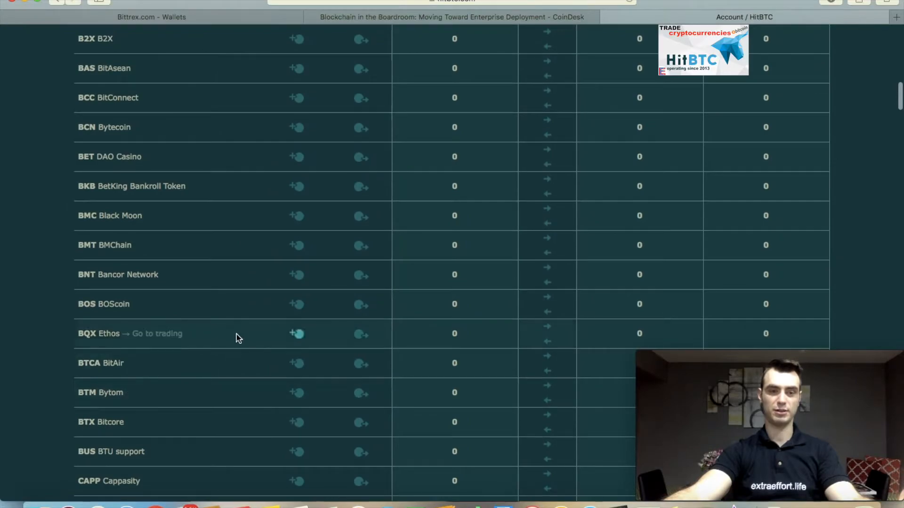
mouse_move(143, 374)
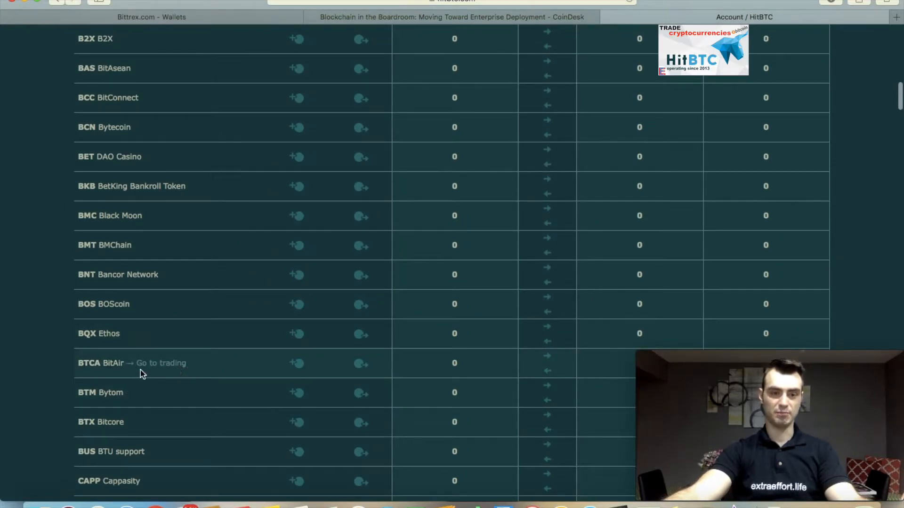
mouse_move(95, 345)
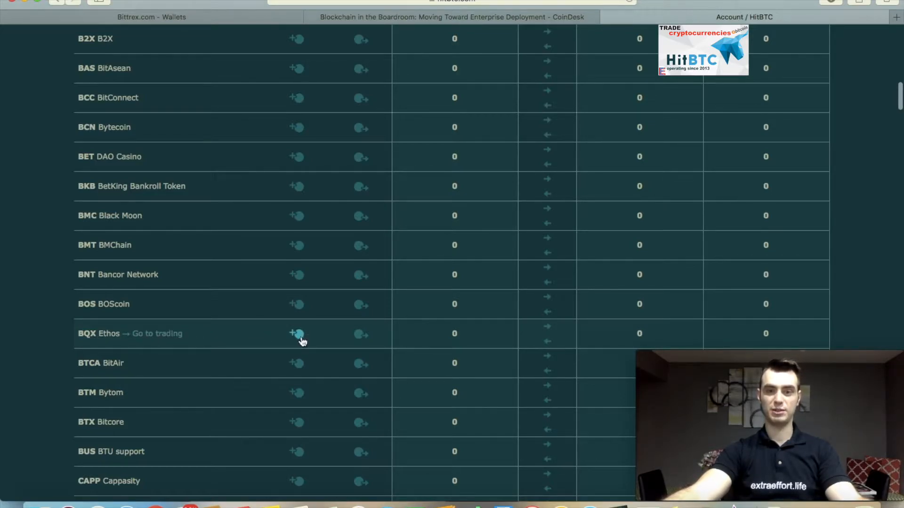
mouse_move(299, 339)
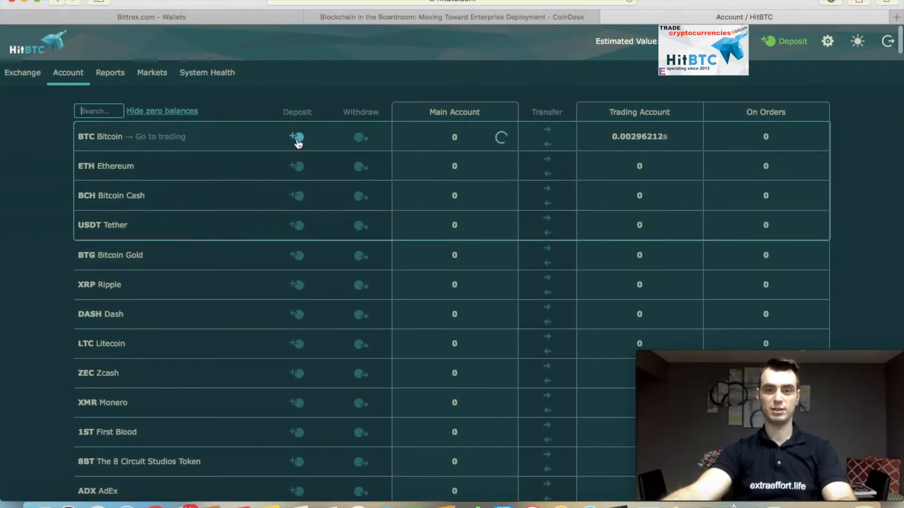
mouse_move(283, 305)
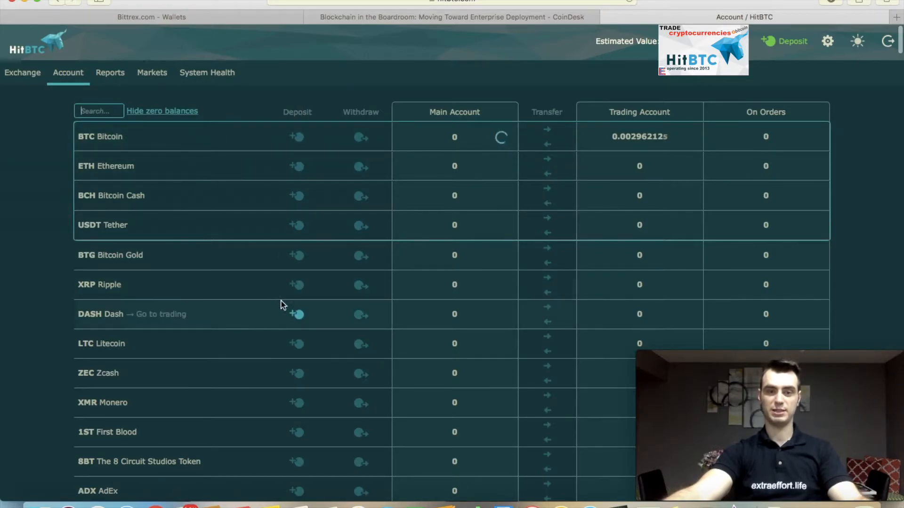
scroll("down", 3)
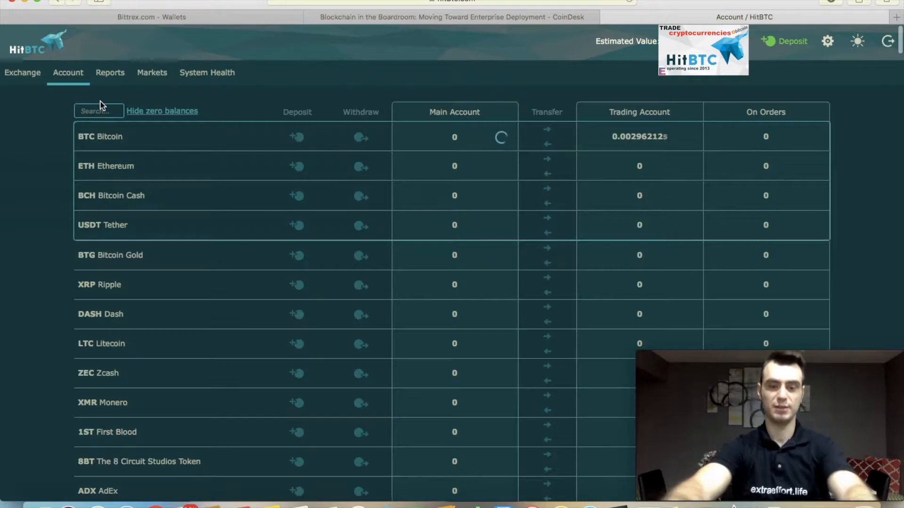
type("bqx")
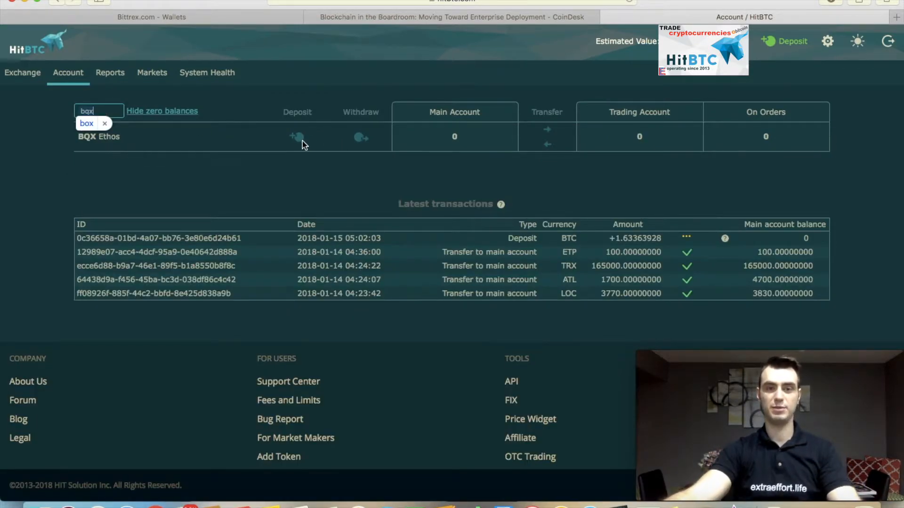
left_click(298, 138)
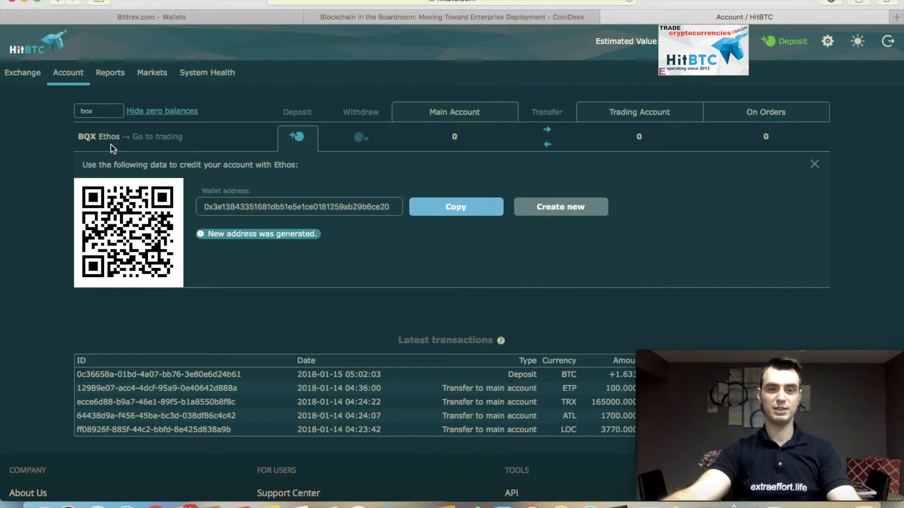
mouse_move(100, 149)
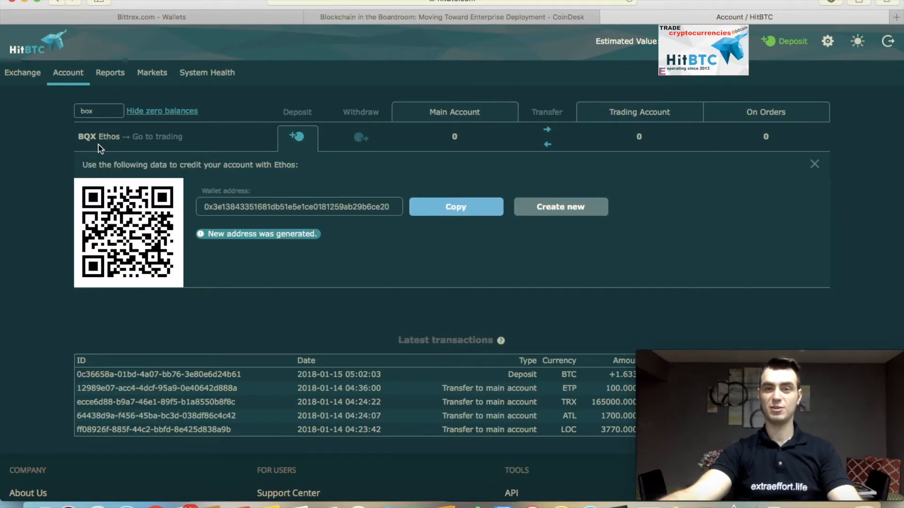
mouse_move(289, 130)
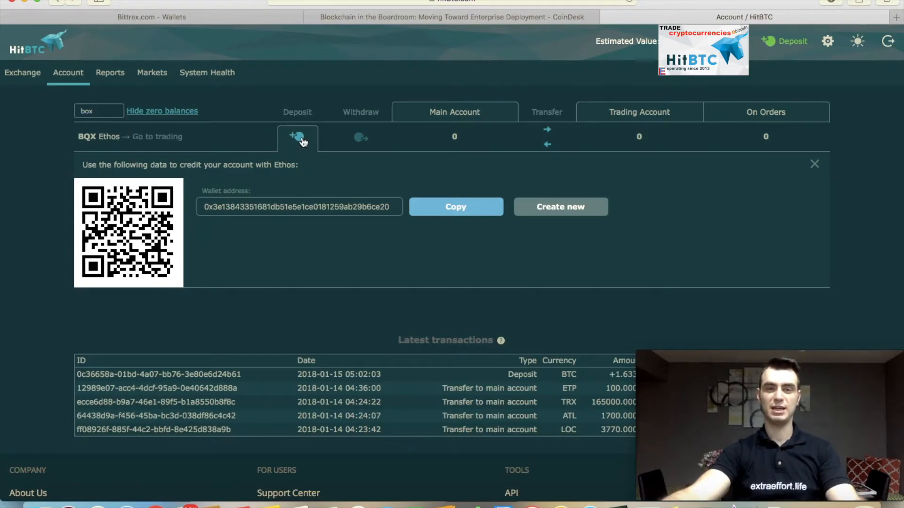
mouse_move(311, 143)
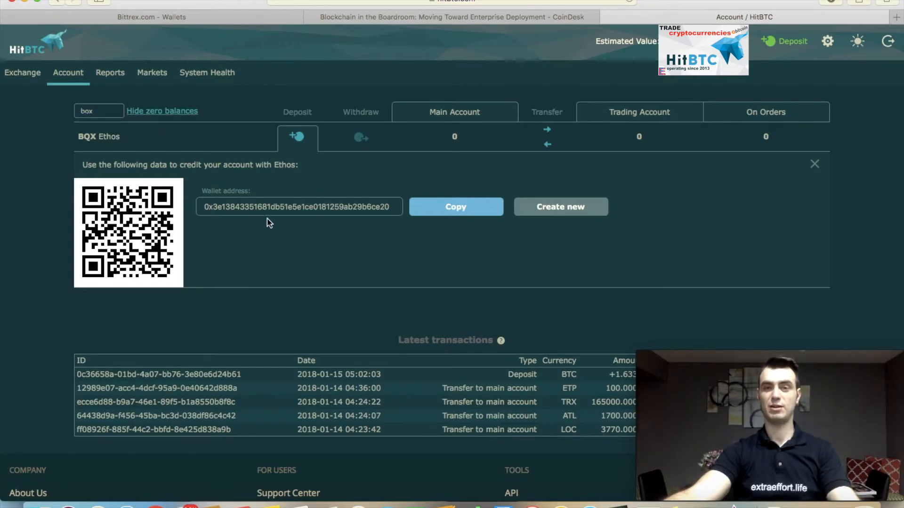
mouse_move(272, 222)
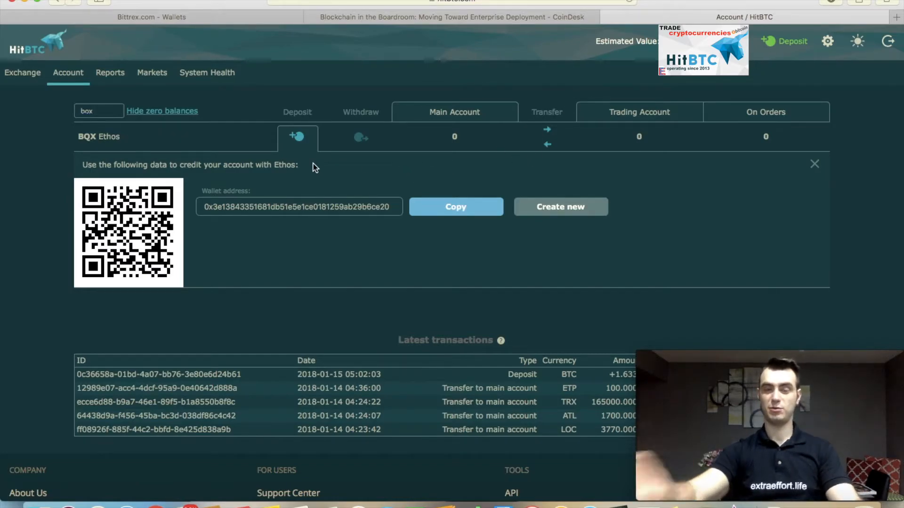
mouse_move(386, 168)
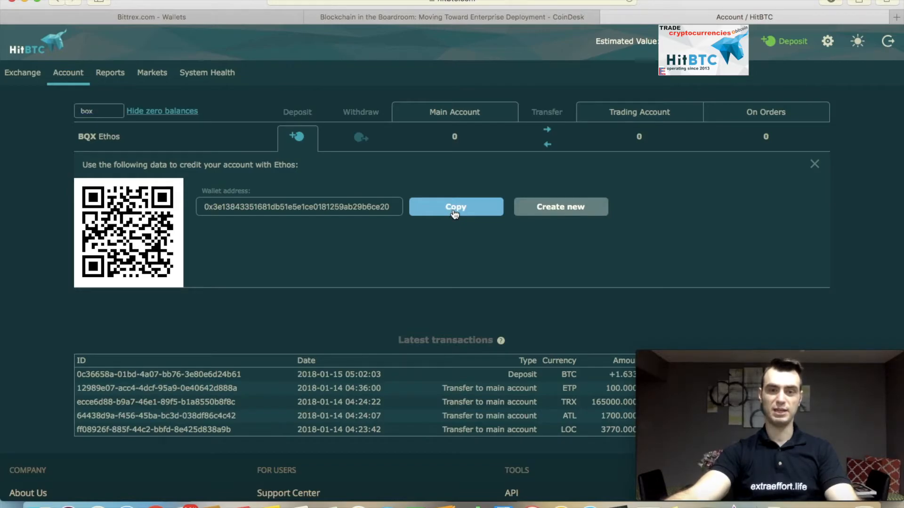
mouse_move(397, 260)
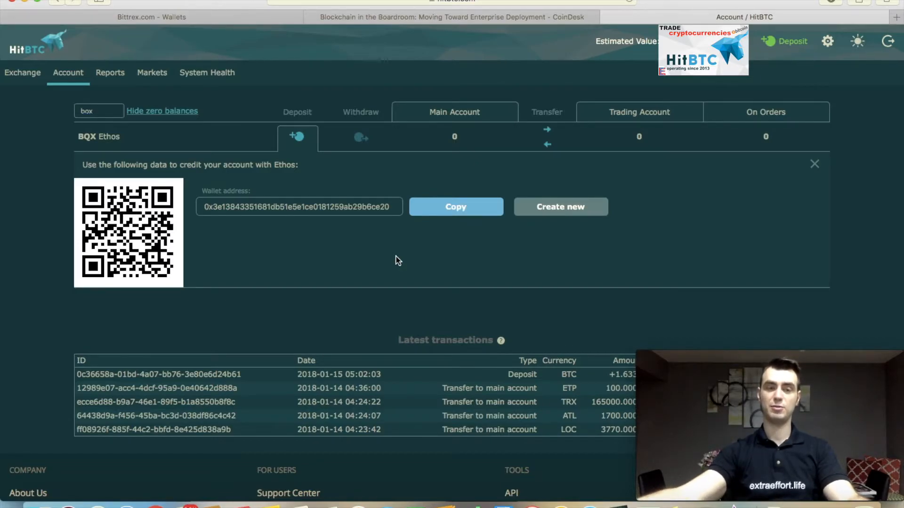
mouse_move(86, 146)
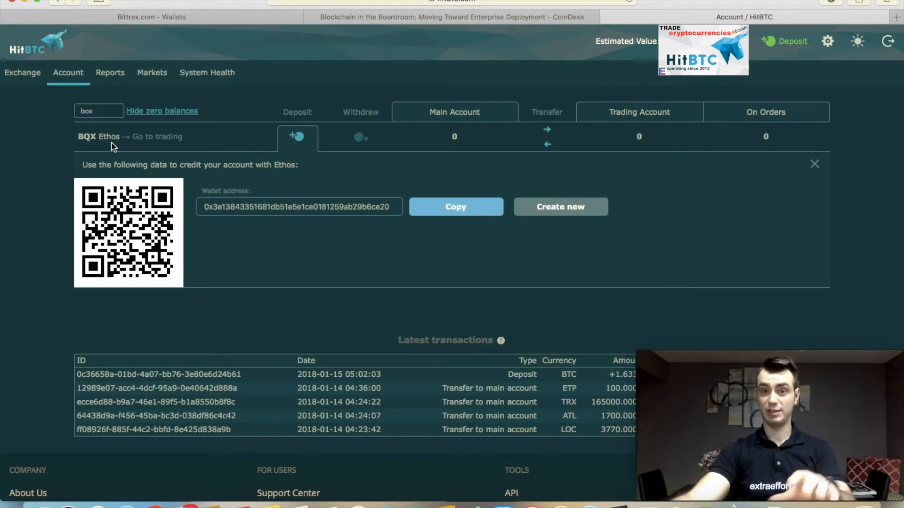
mouse_move(256, 142)
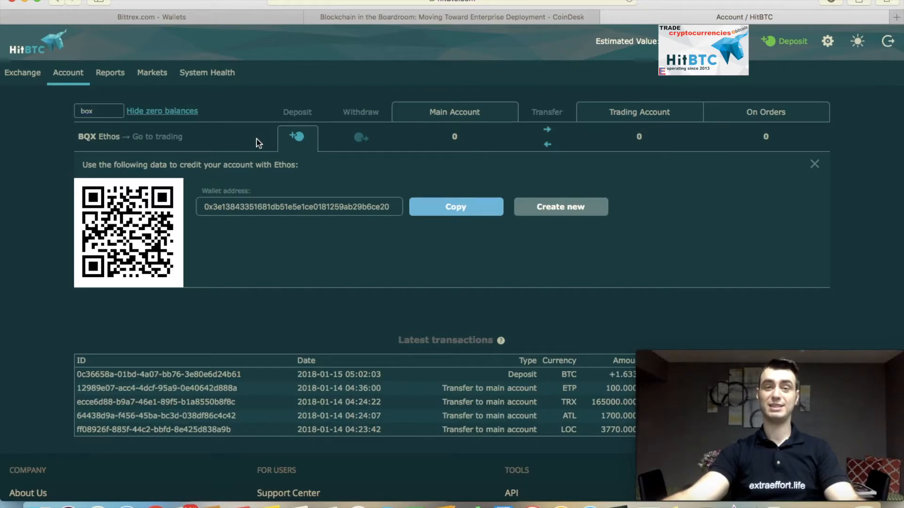
mouse_move(262, 147)
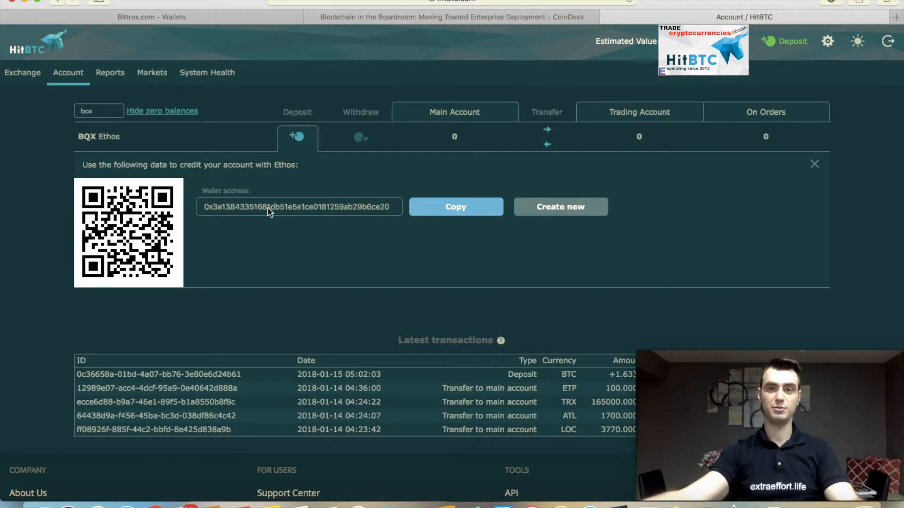
mouse_move(314, 237)
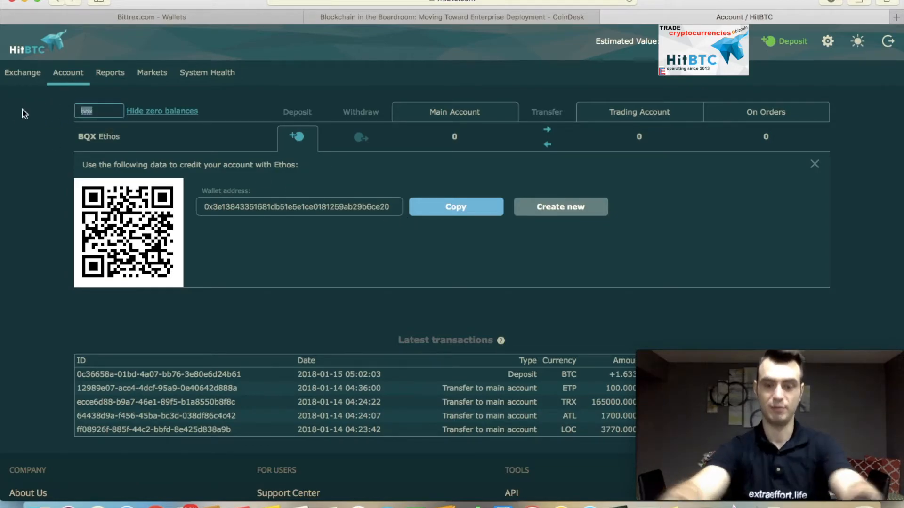
Filter the balances list with the search term 'litecoin' so only LTC remains
type("ltc")
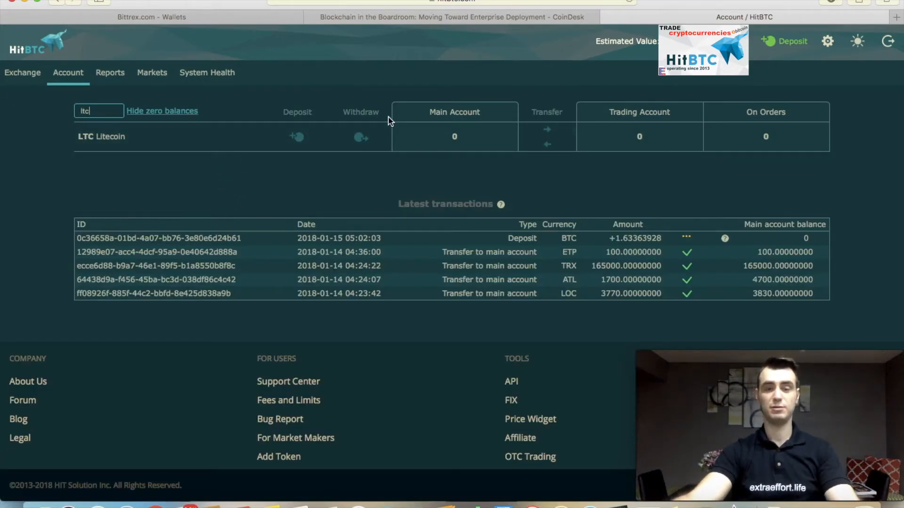
mouse_move(94, 145)
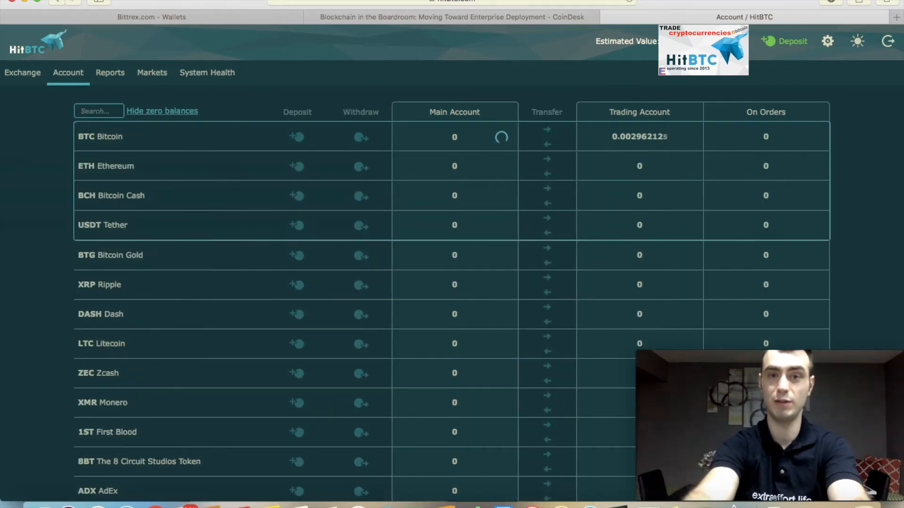
type("litecoin")
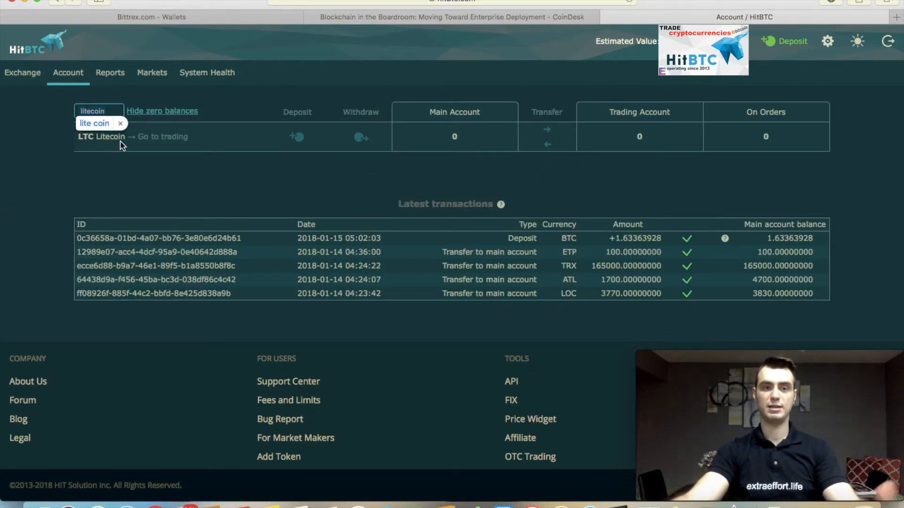
mouse_move(302, 145)
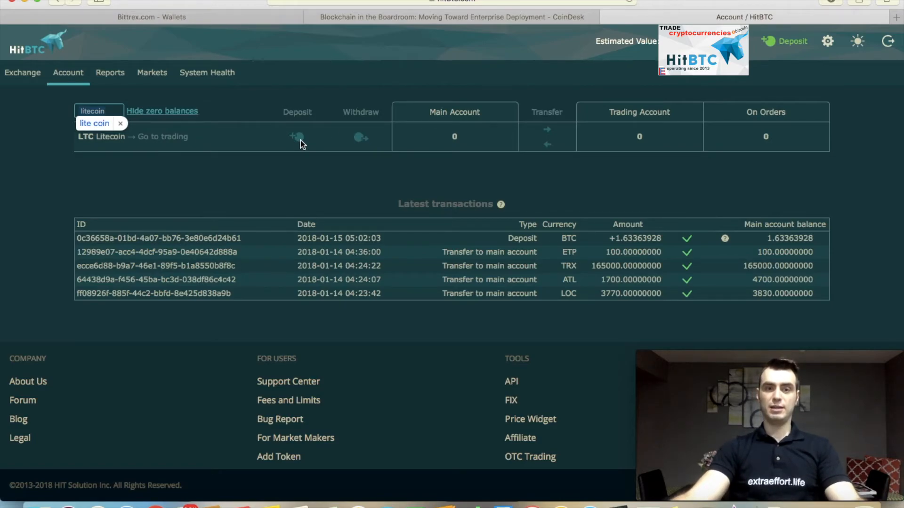
mouse_move(294, 151)
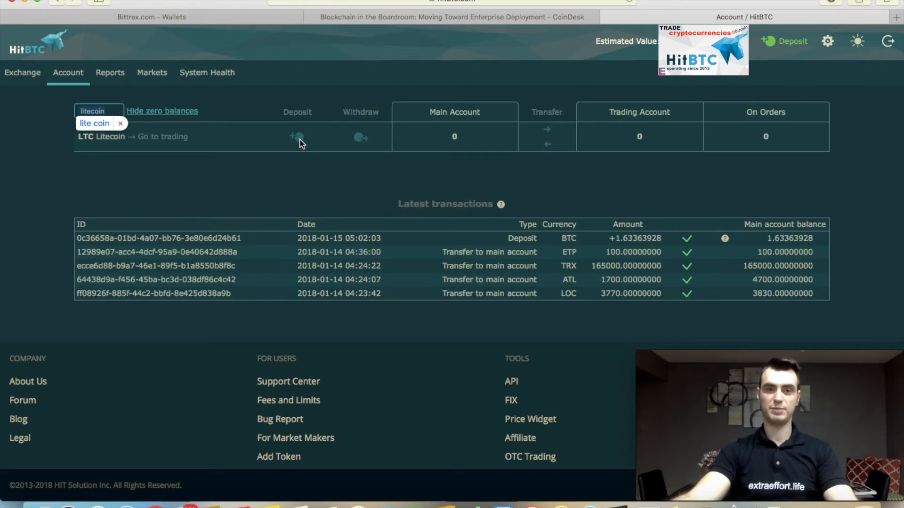
Reveal the LTC deposit wallet address and QR code from the Litecoin row
left_click(295, 137)
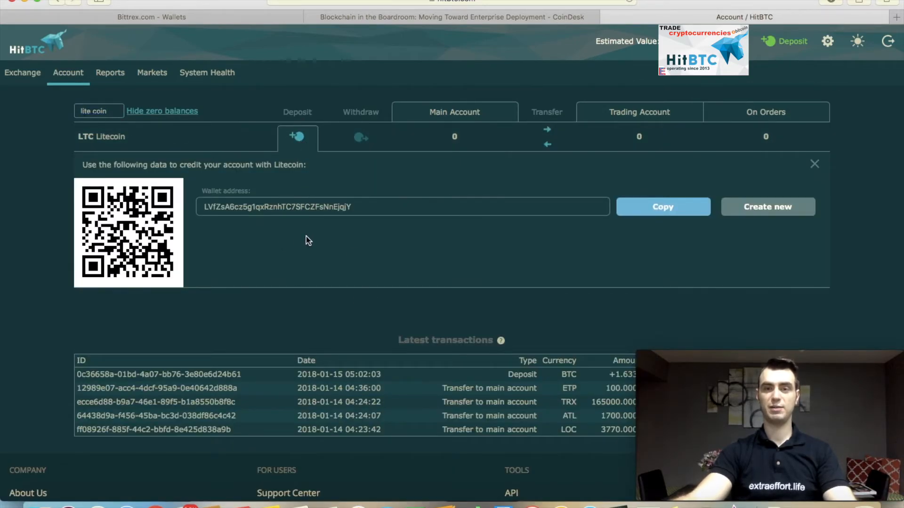
mouse_move(685, 220)
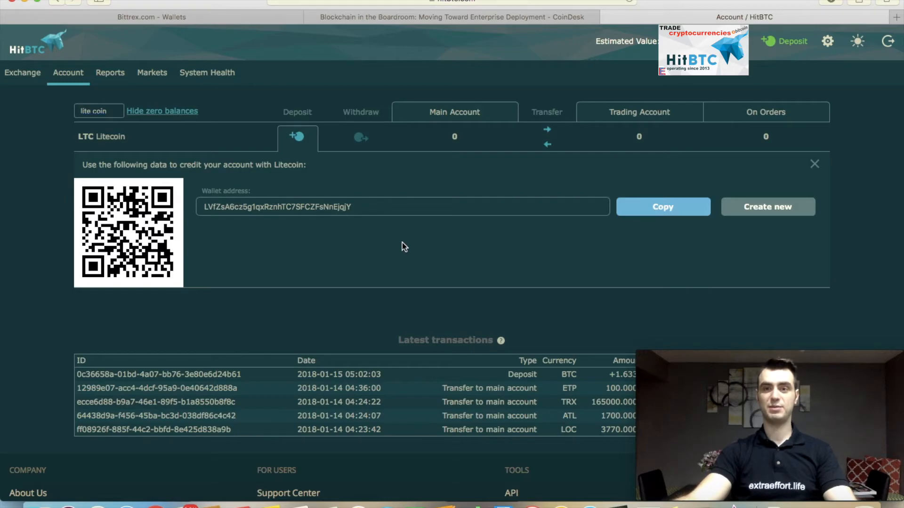
mouse_move(404, 240)
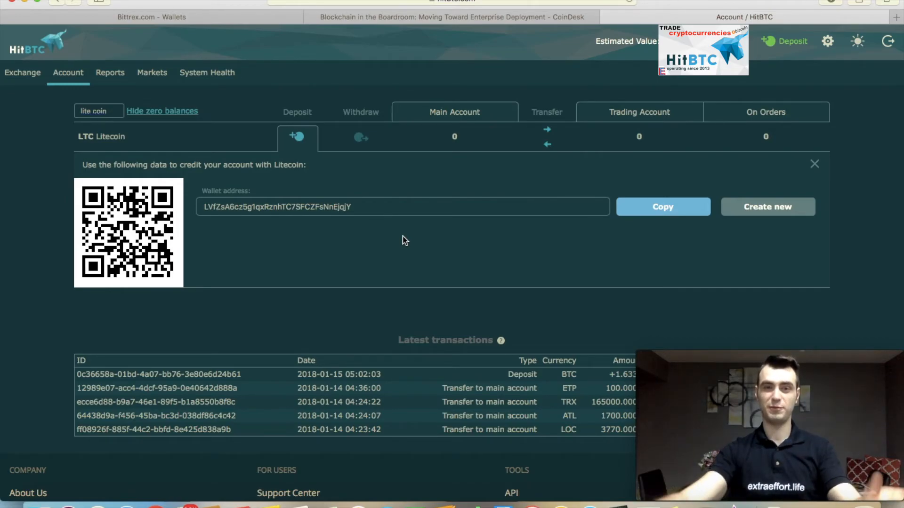
mouse_move(297, 144)
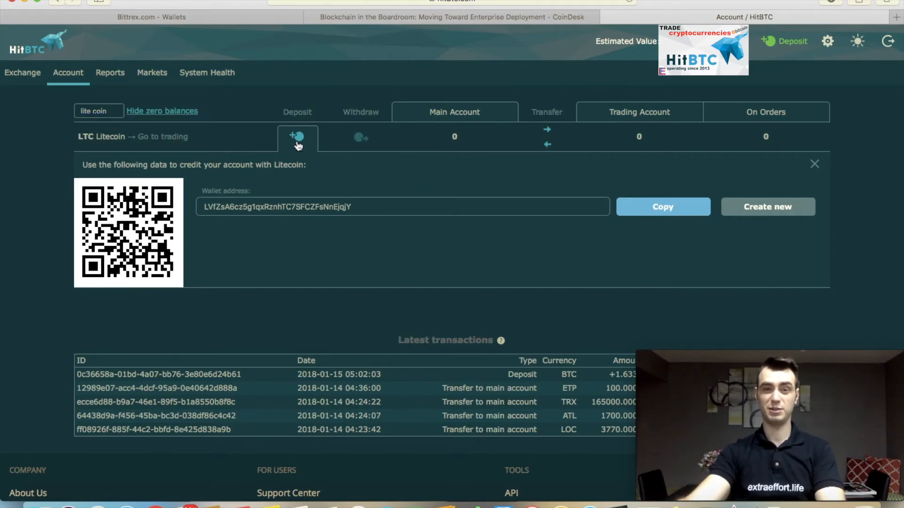
mouse_move(372, 146)
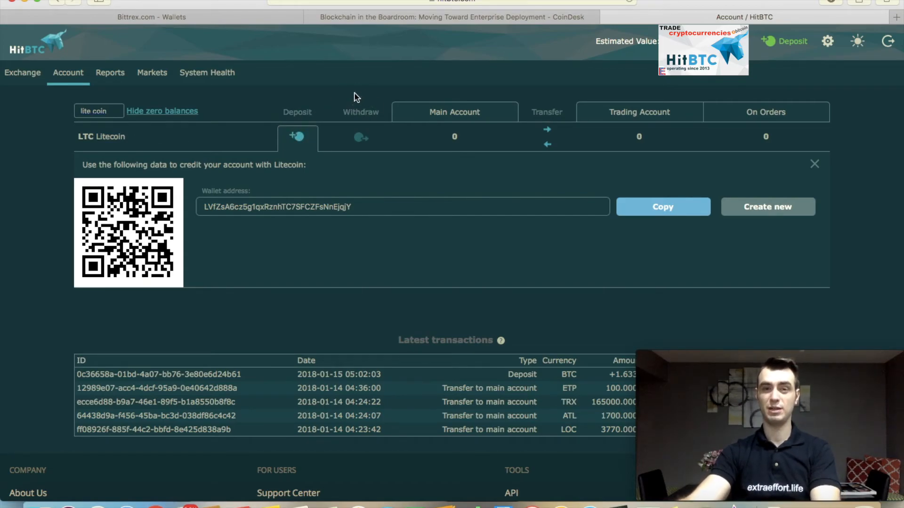
mouse_move(364, 92)
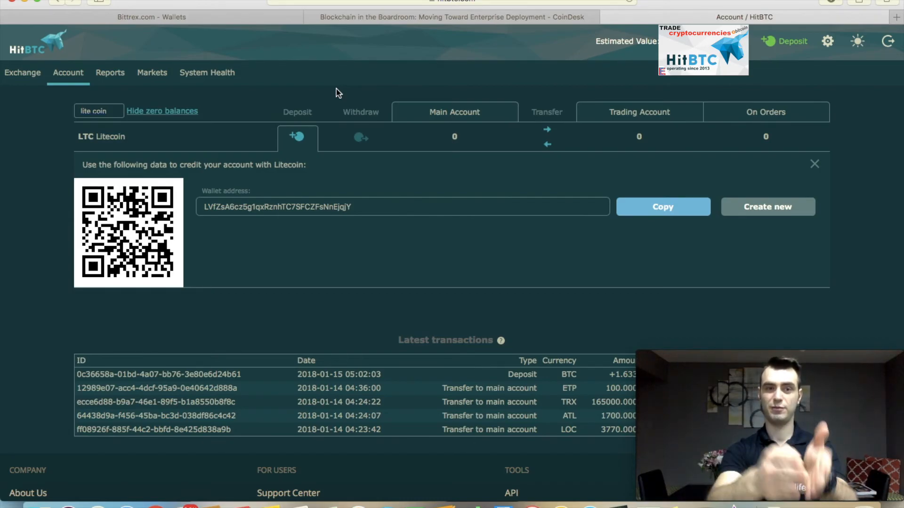
mouse_move(329, 96)
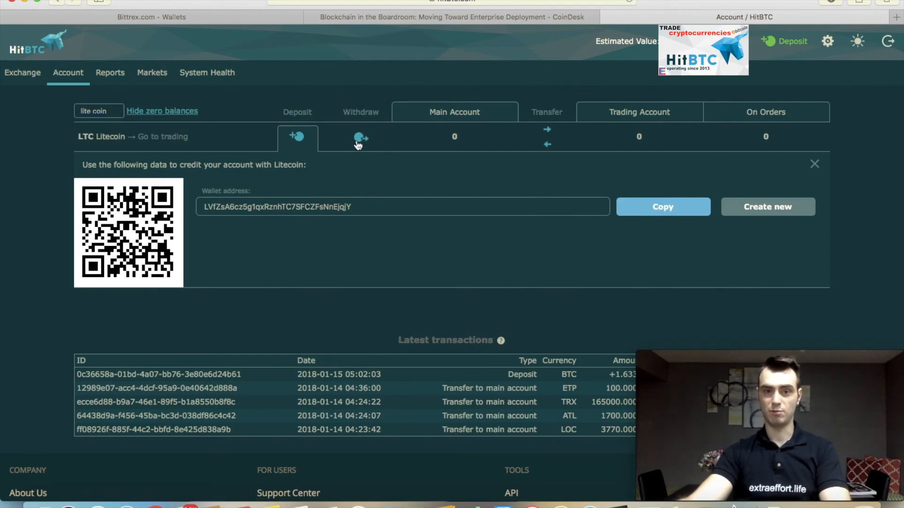
mouse_move(272, 139)
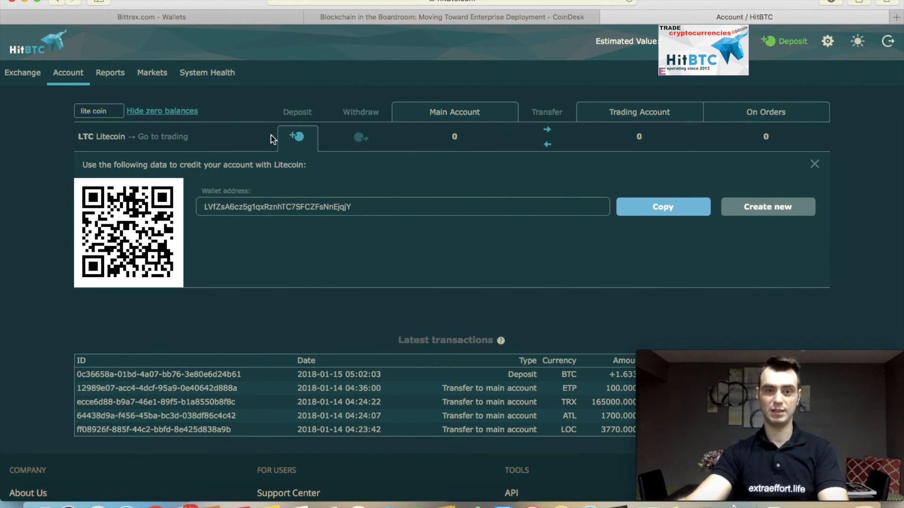
mouse_move(296, 135)
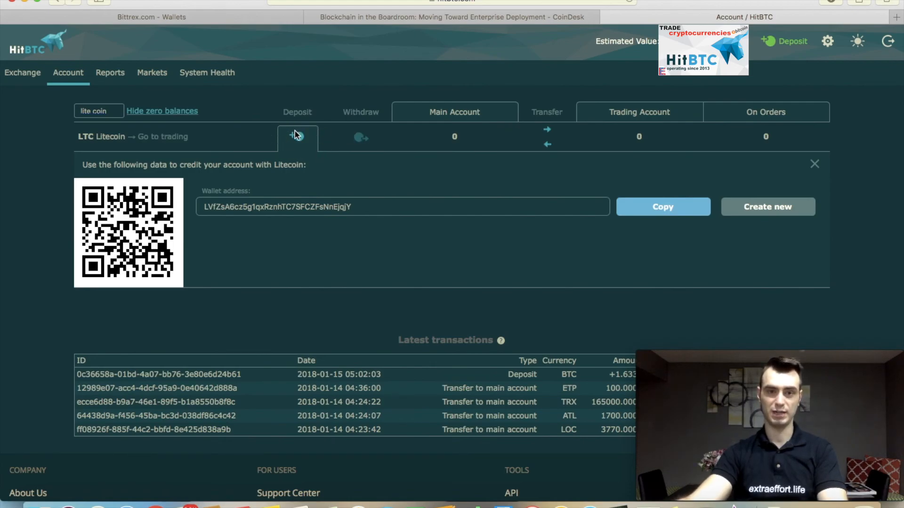
mouse_move(378, 132)
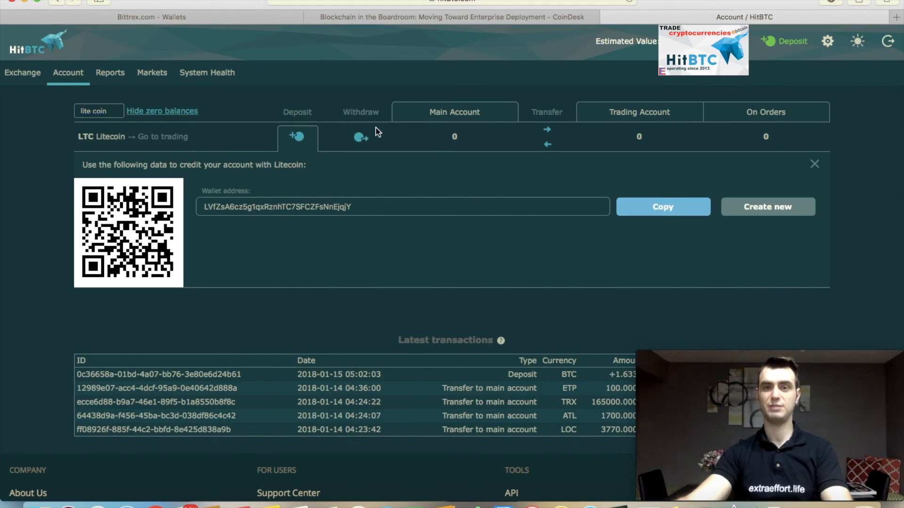